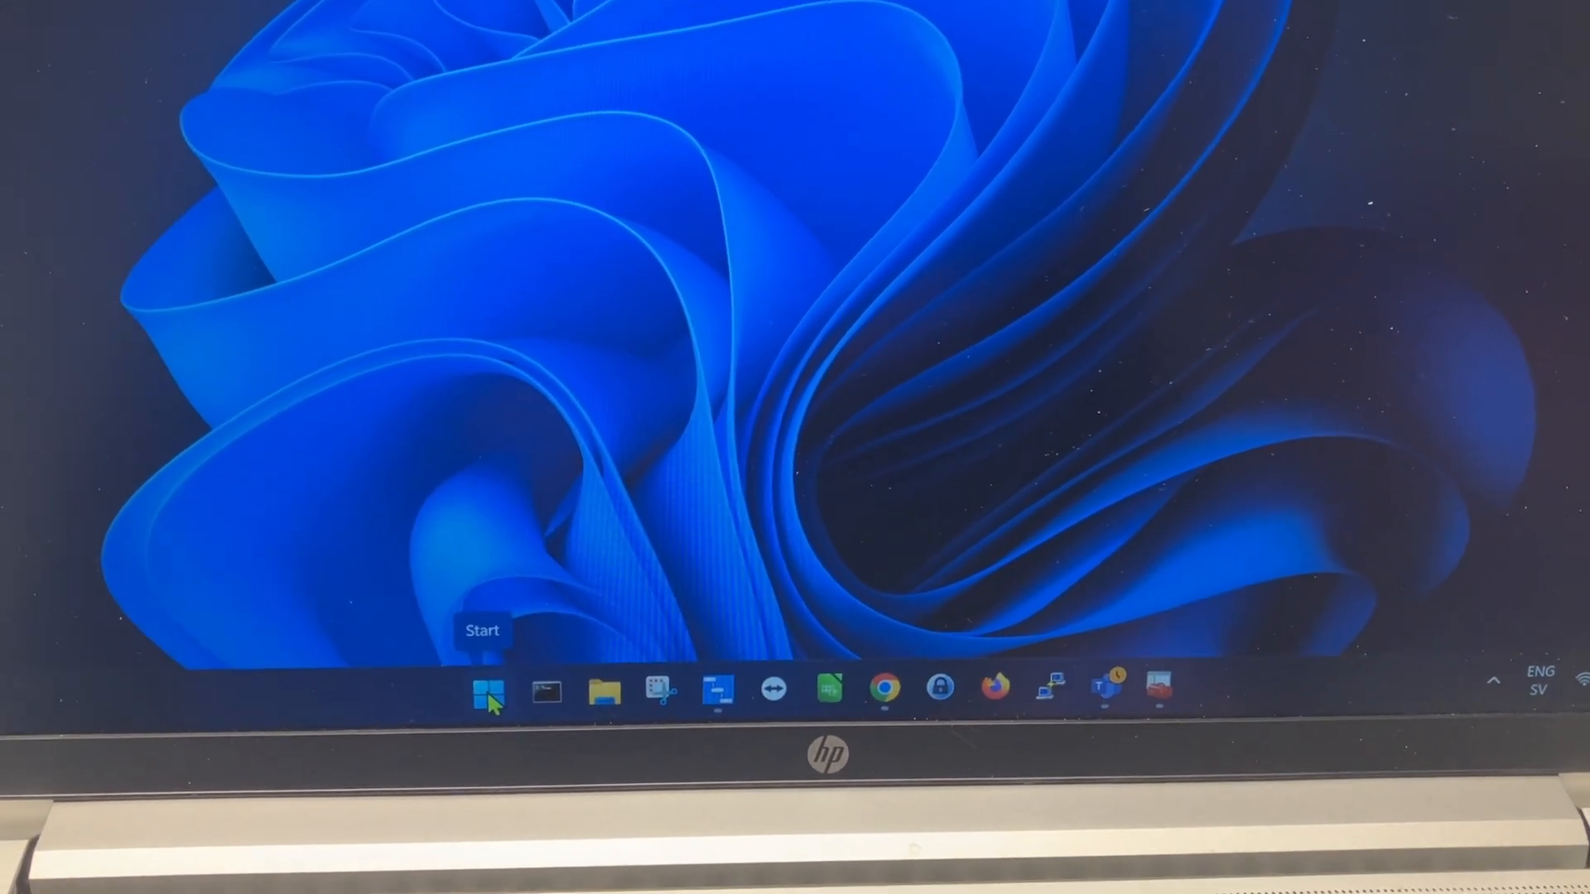
Step: Launch Device Manager from the Start button's quick link menu
{"action": "right_click", "coordinate": [485, 695]}
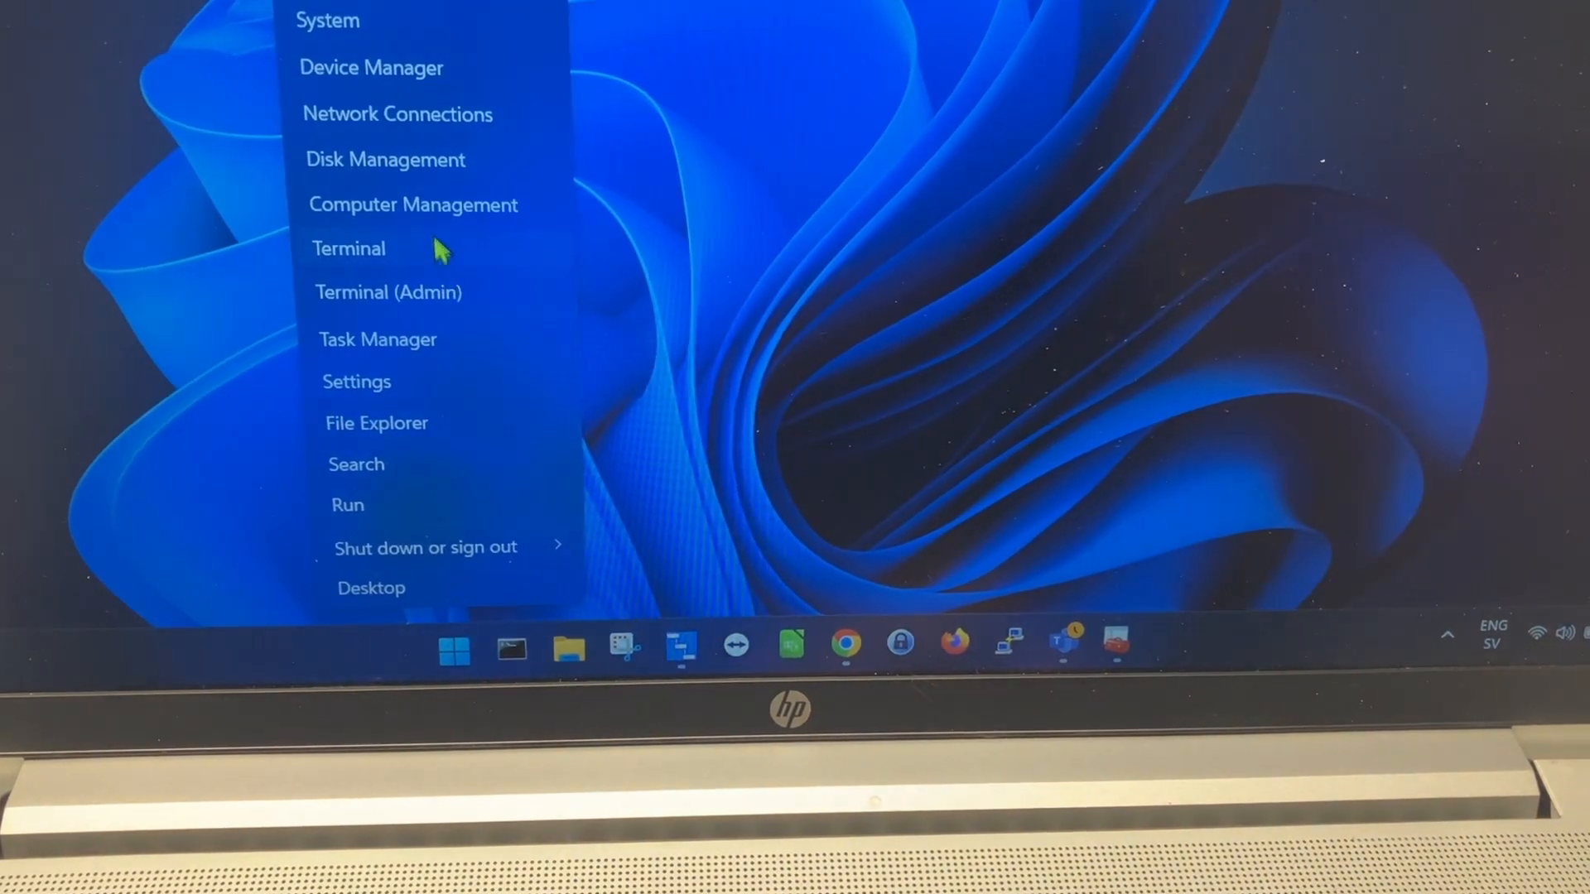
{"action": "mouse_move", "coordinate": [399, 64]}
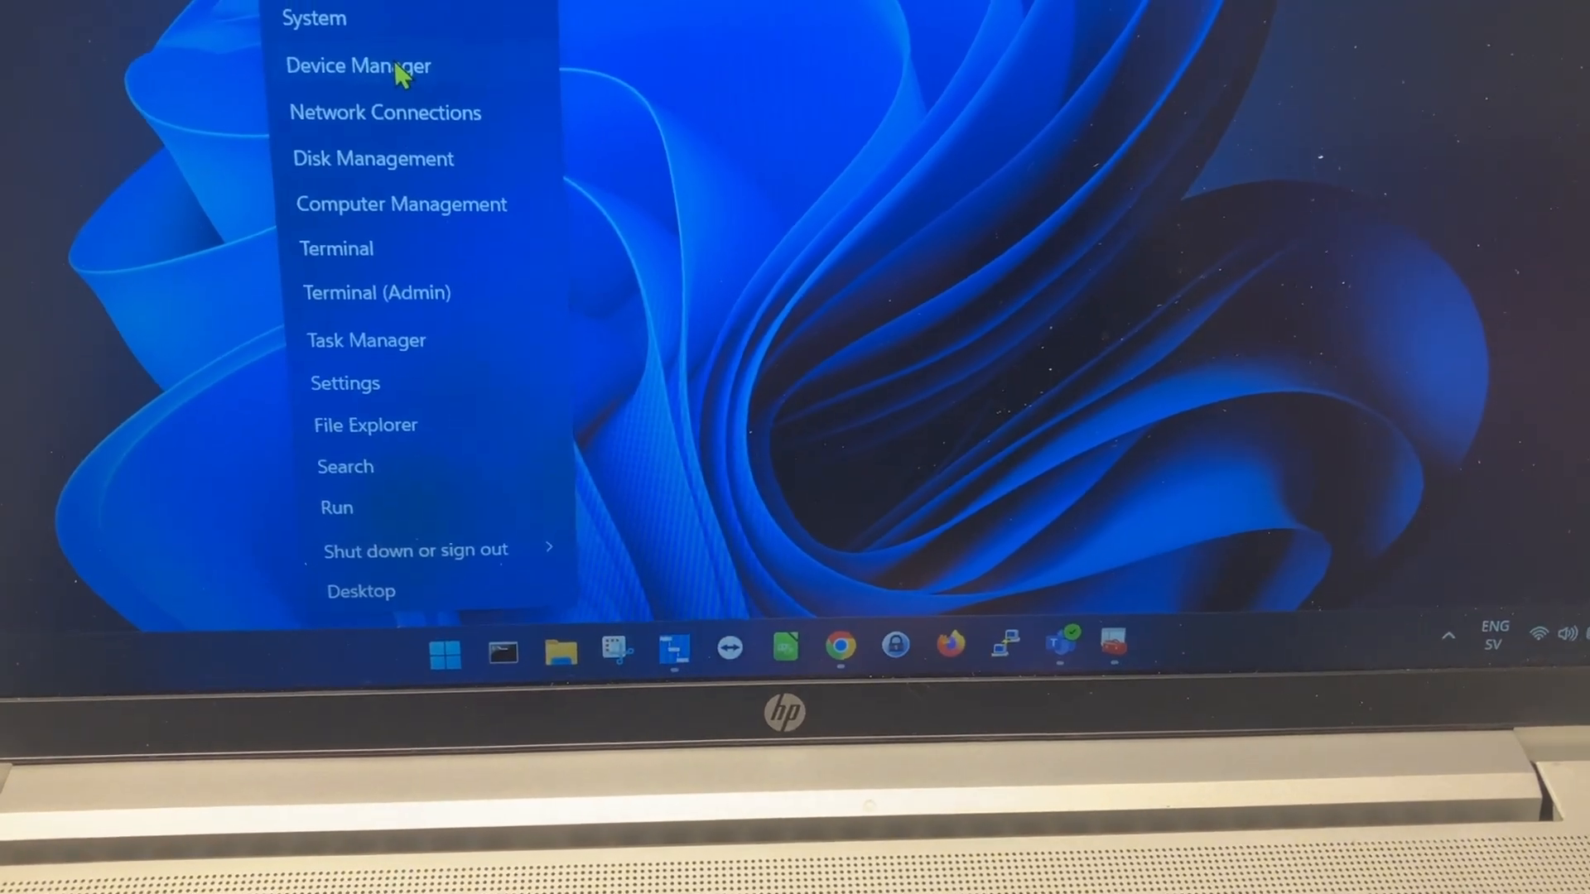
{"action": "left_click", "coordinate": [358, 65]}
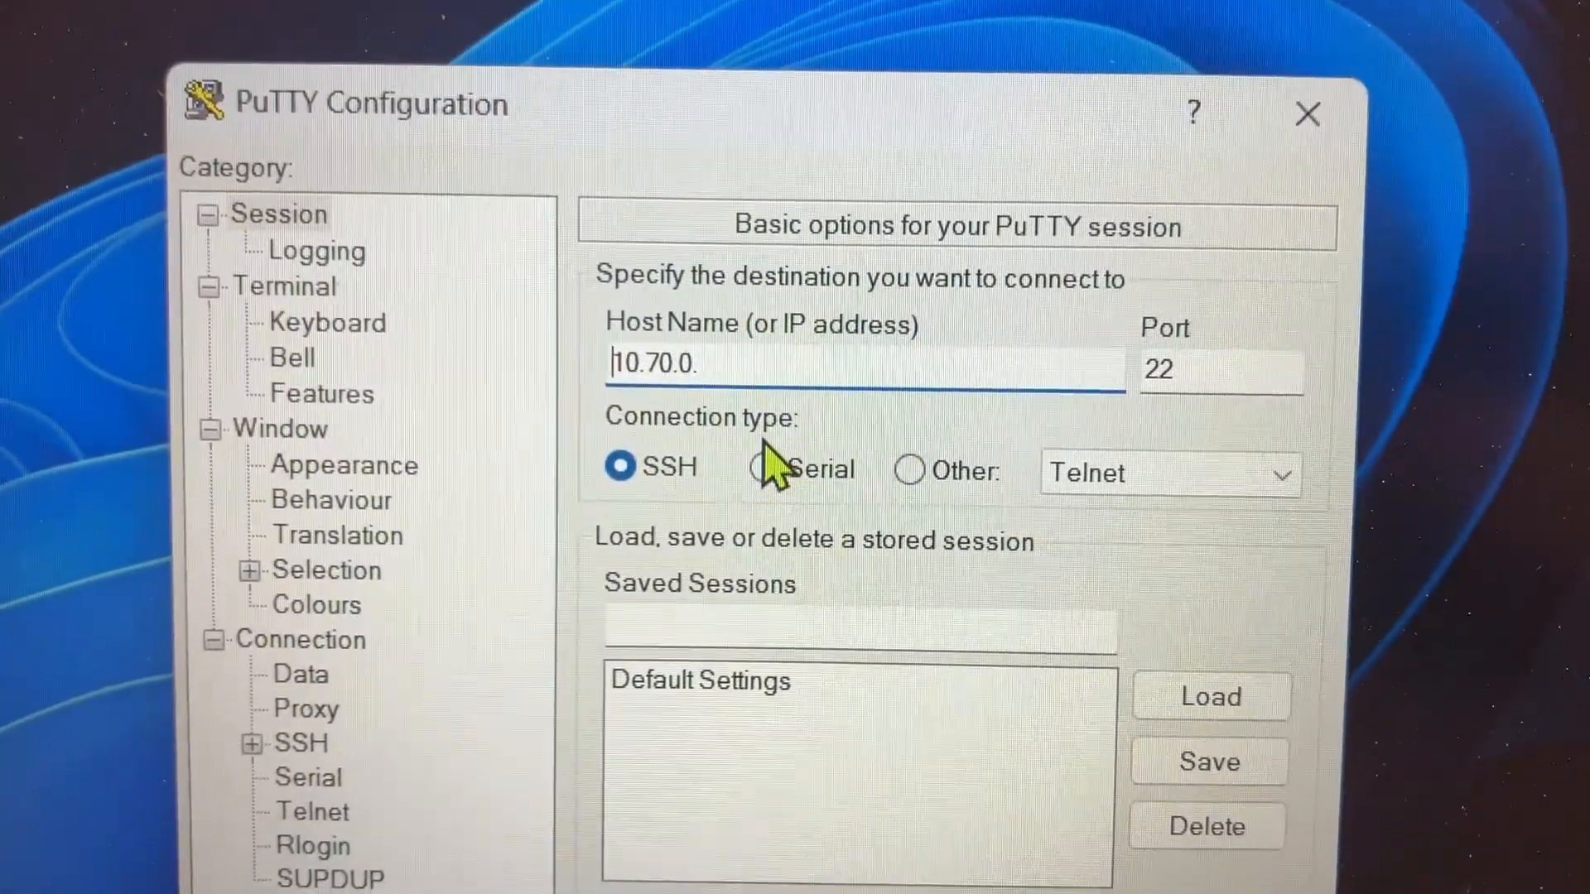
Step: Choose a Serial connection on line COM3 at speed 9600
{"action": "left_click", "coordinate": [799, 459]}
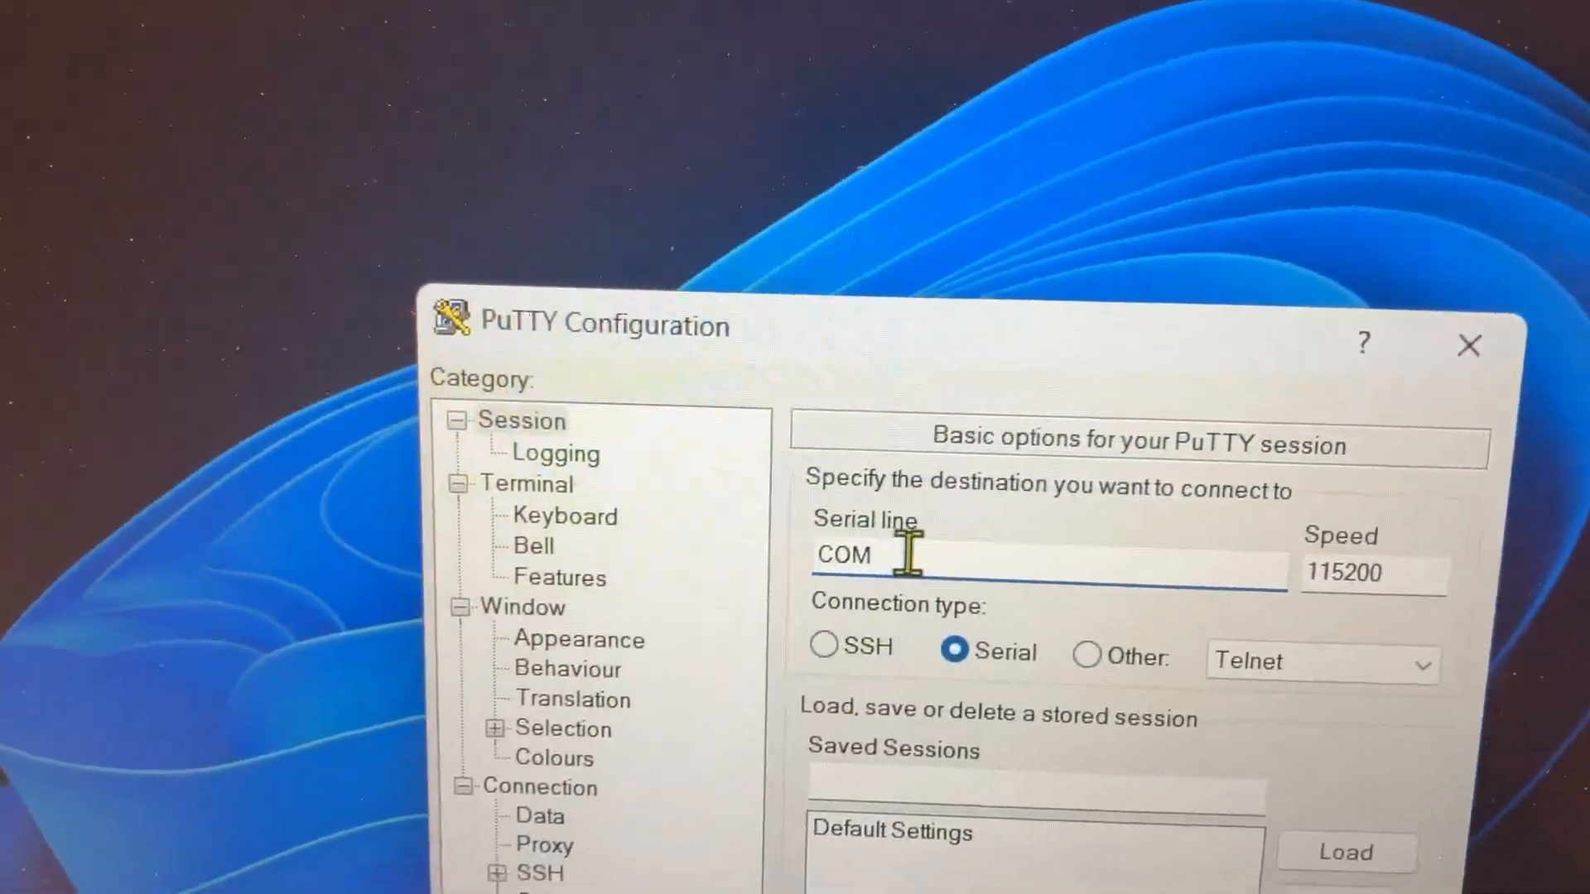
{"action": "type", "text": "3"}
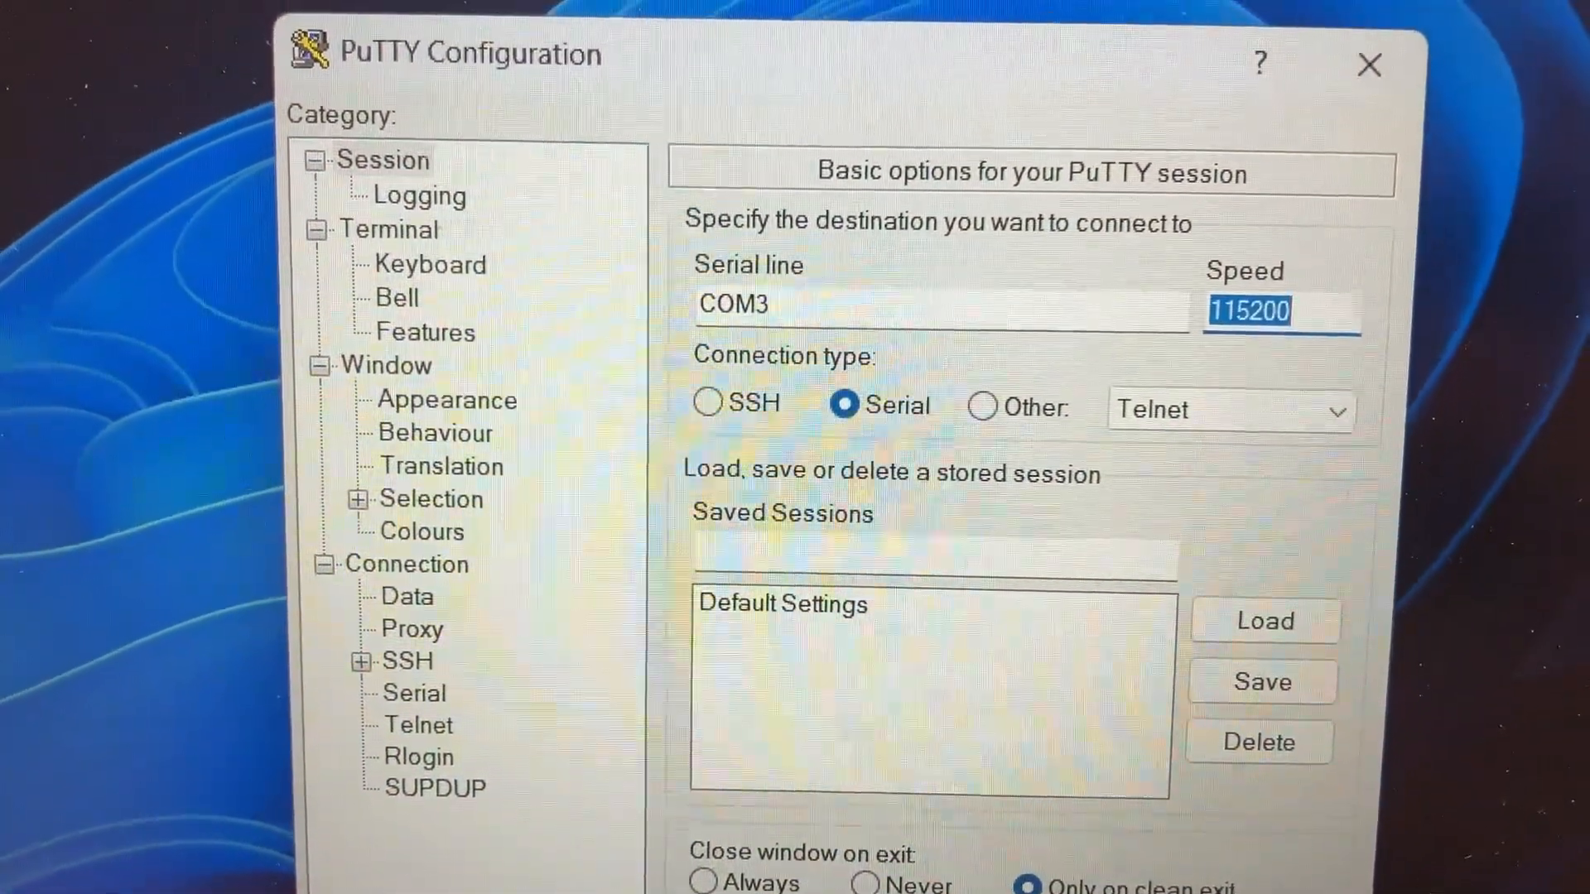
{"action": "type", "text": "9"}
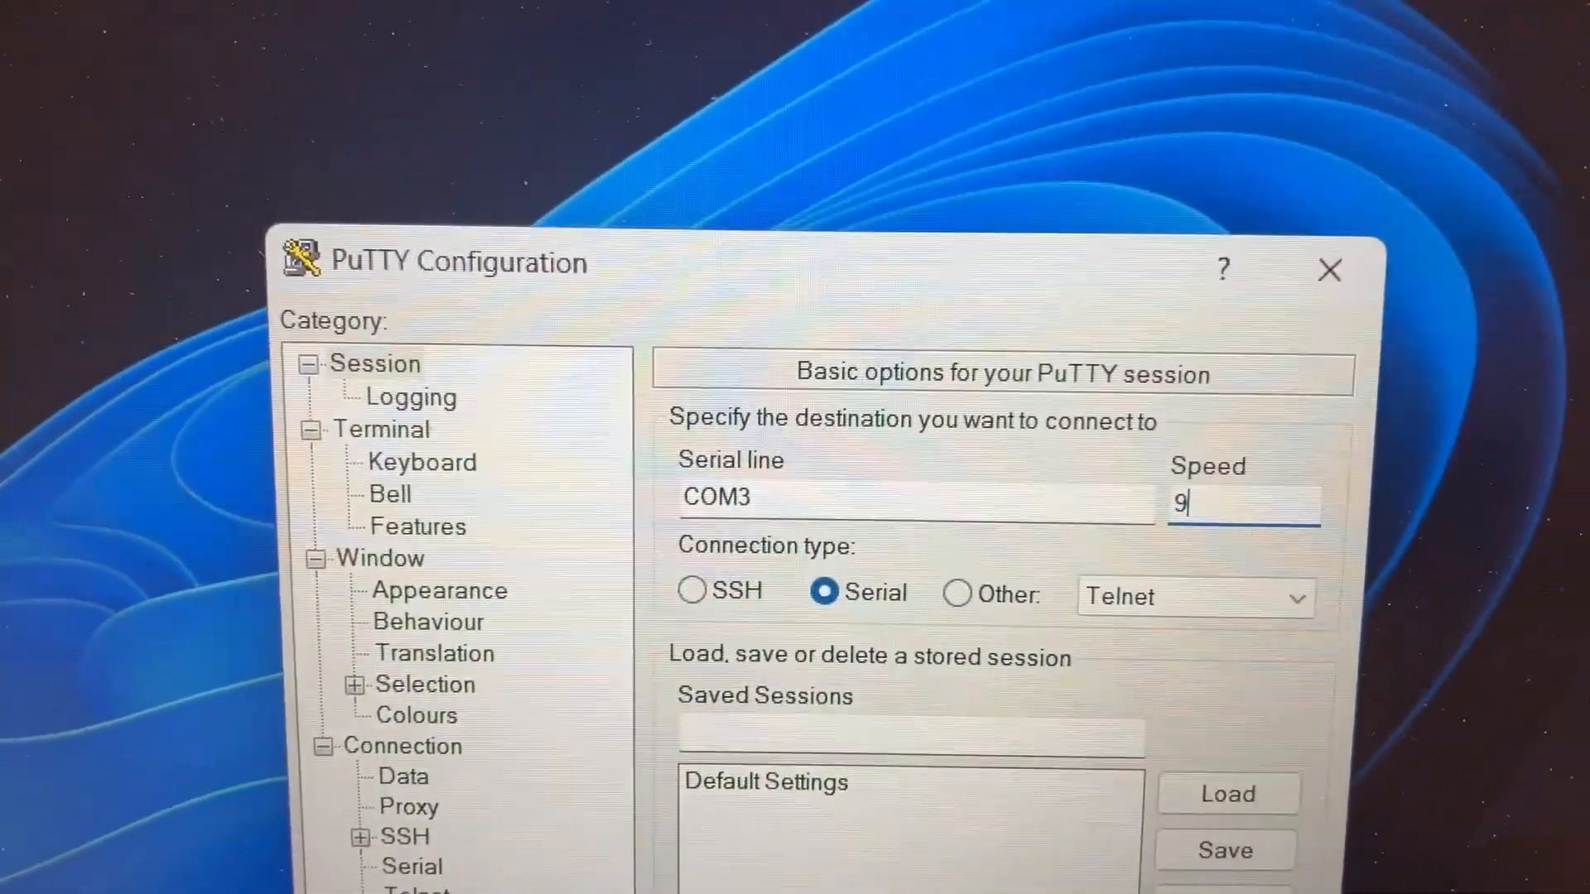
{"action": "type", "text": "600"}
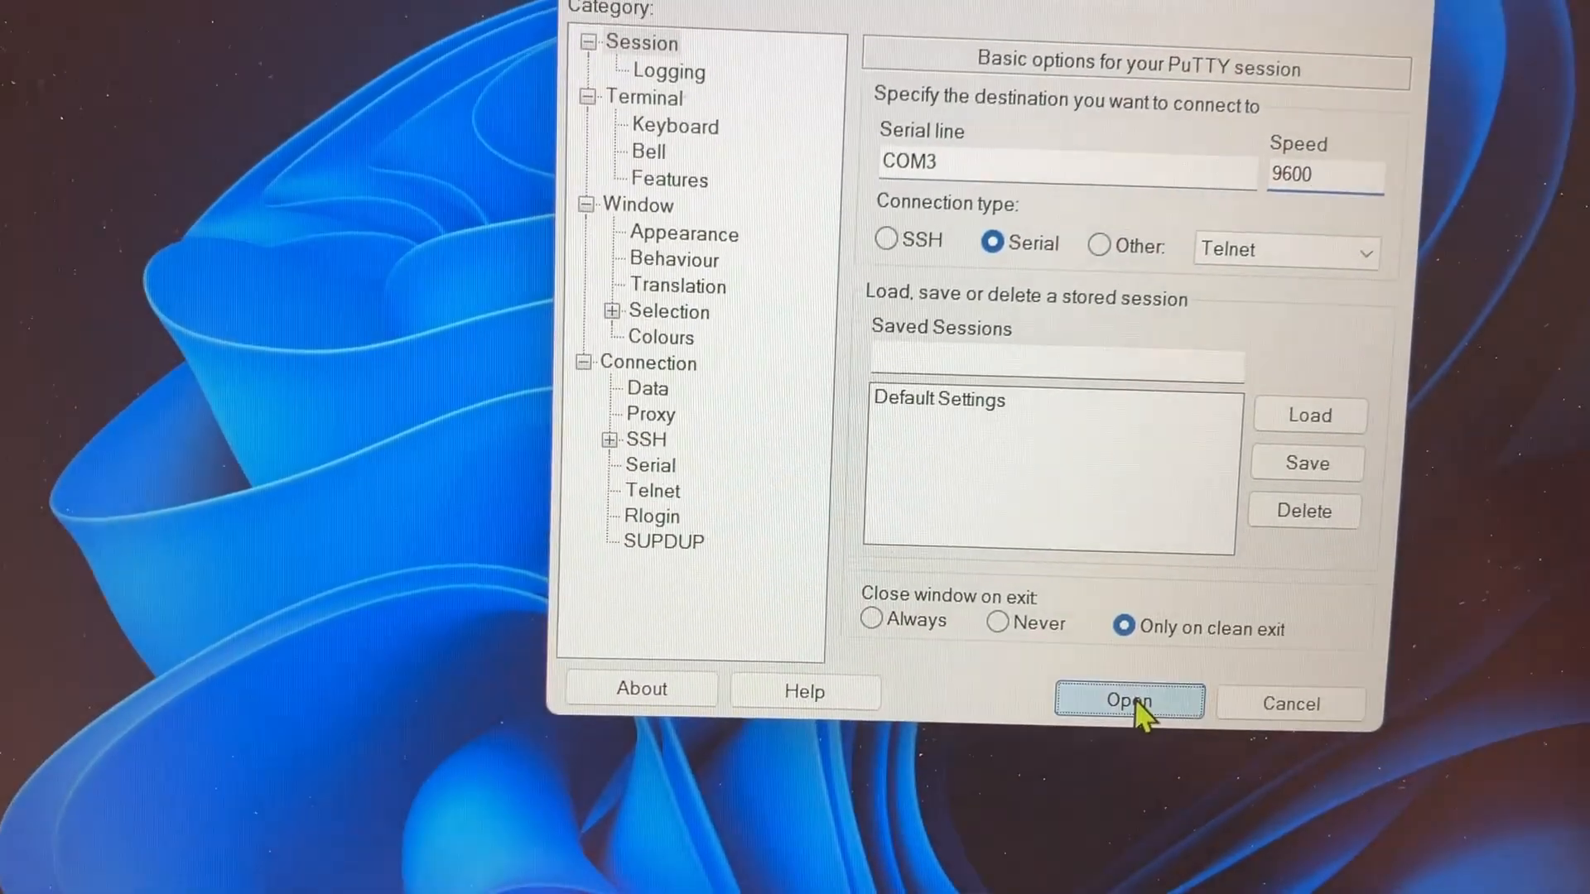
{"action": "left_click", "coordinate": [1128, 703]}
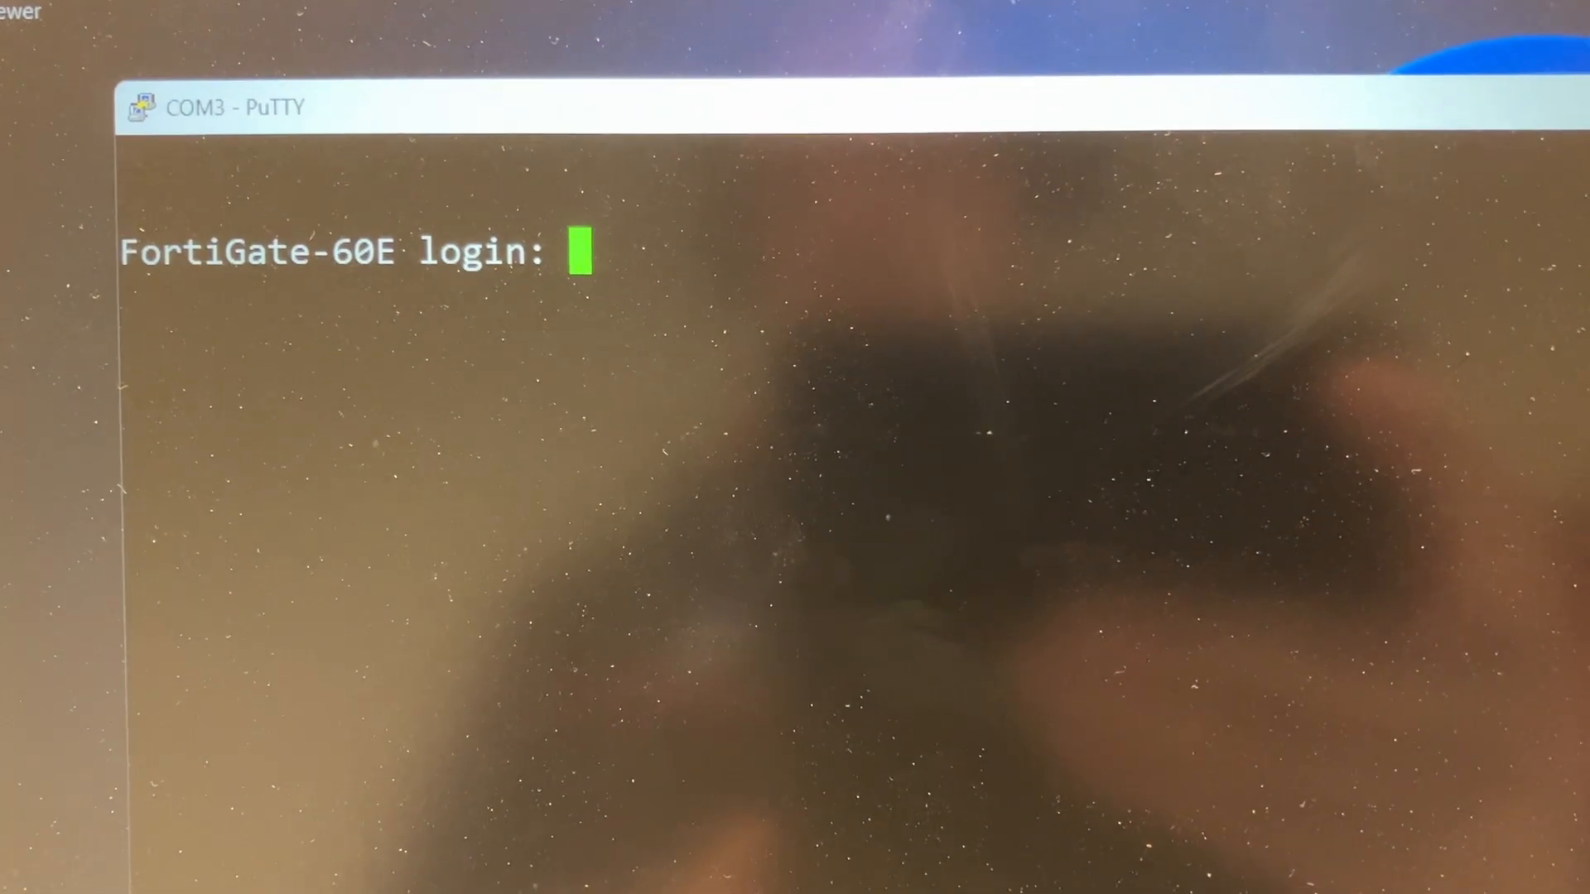
Step: Enter 'admin' as the username at the FortiGate-60E login prompt
{"action": "type", "text": "adm"}
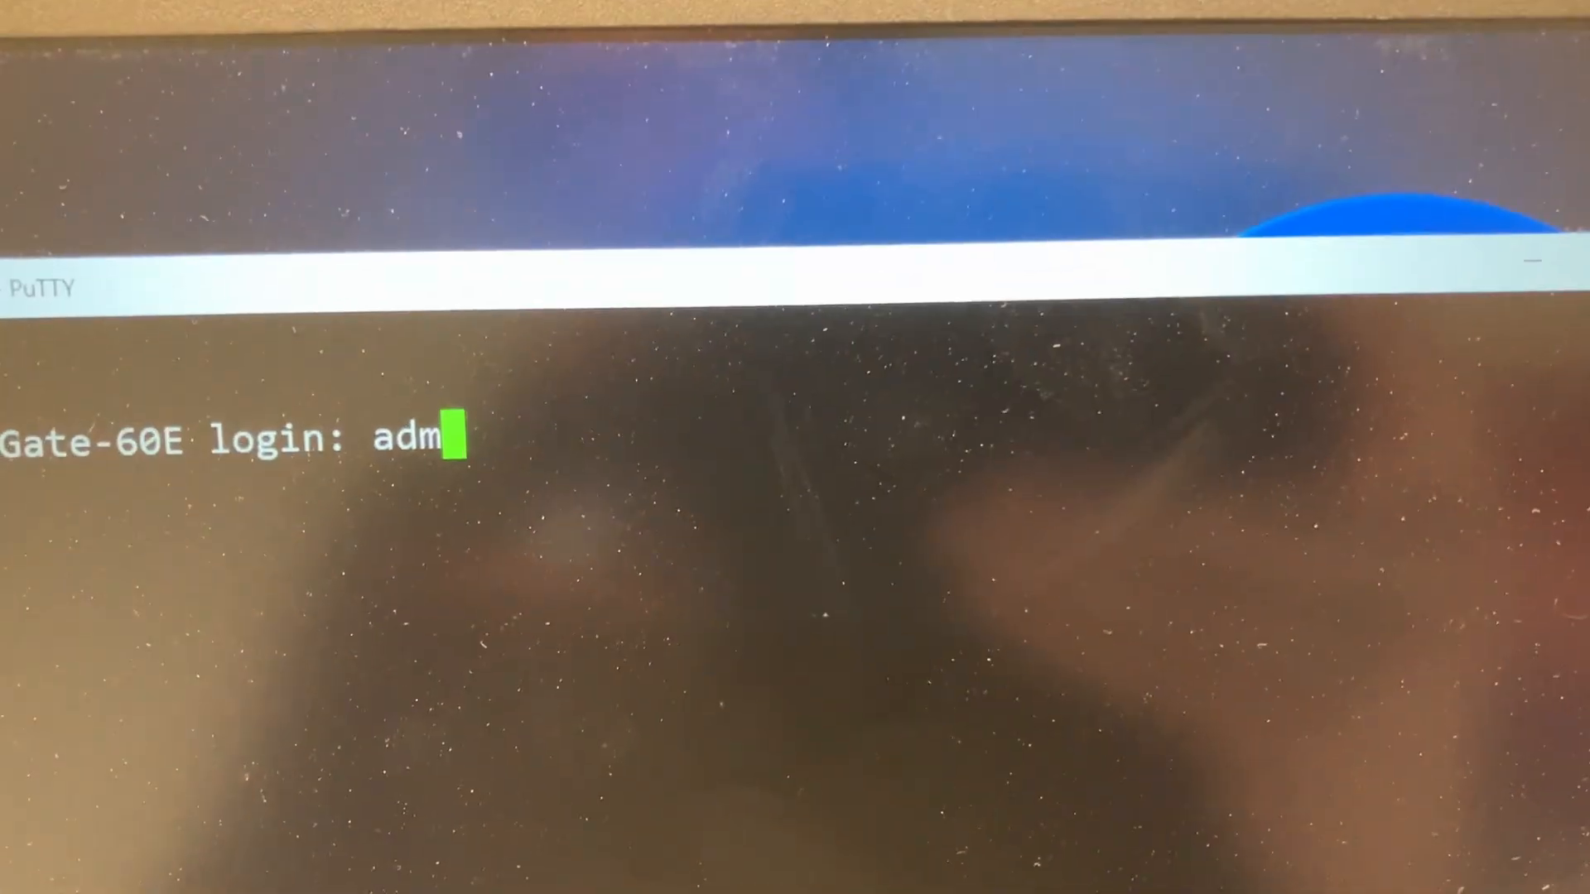
{"action": "type", "text": "in"}
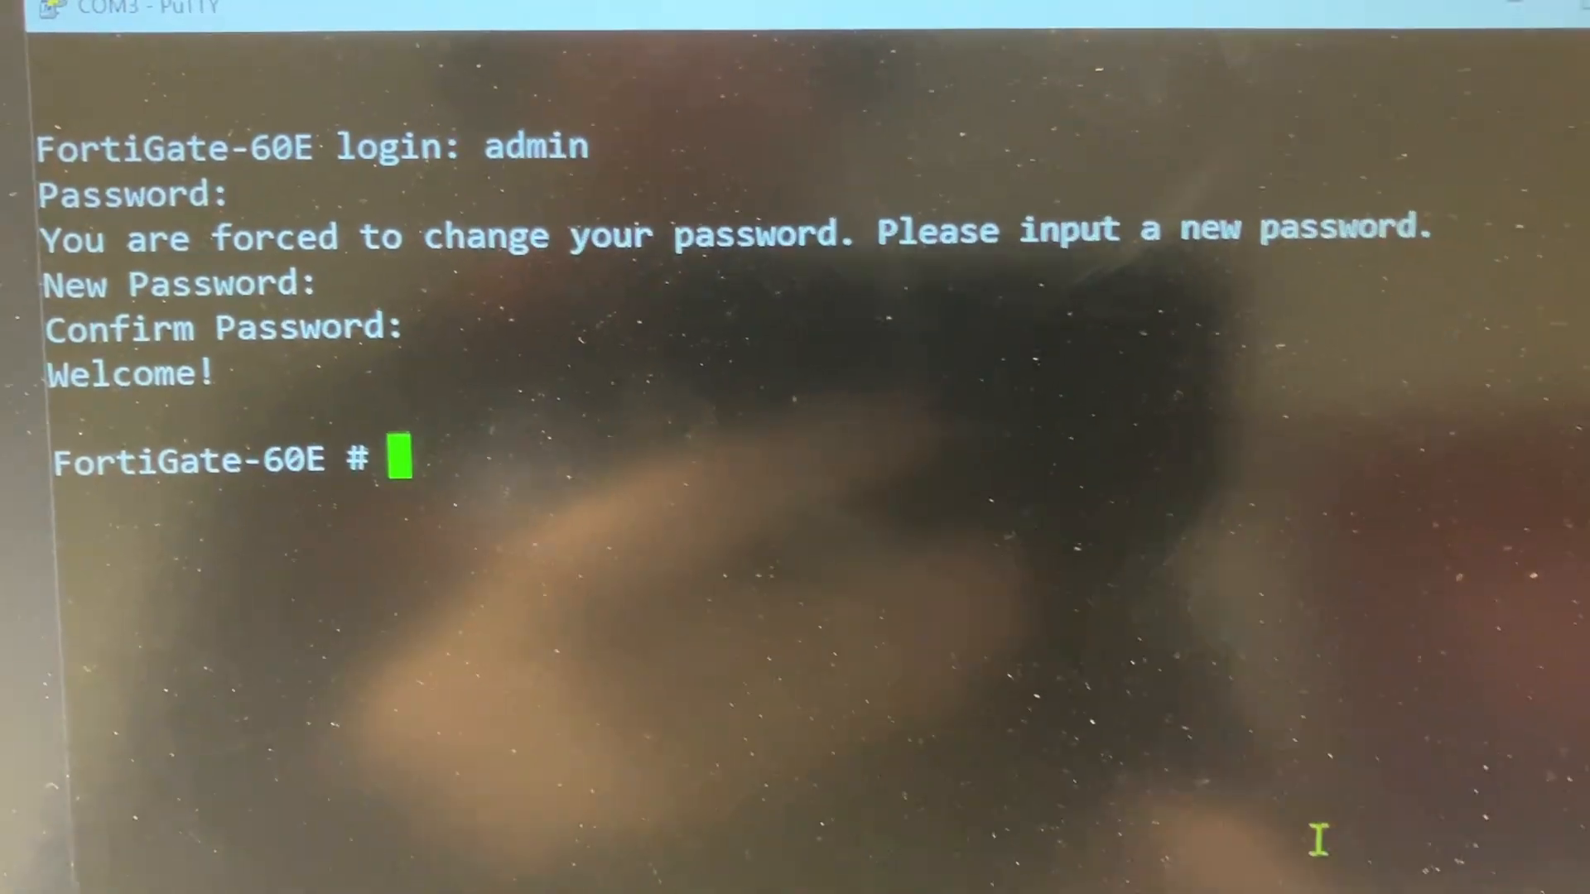
Step: Run 'execute factoryreset' at the FortiGate-60E # prompt to request a reset to defaults
{"action": "type", "text": "exe"}
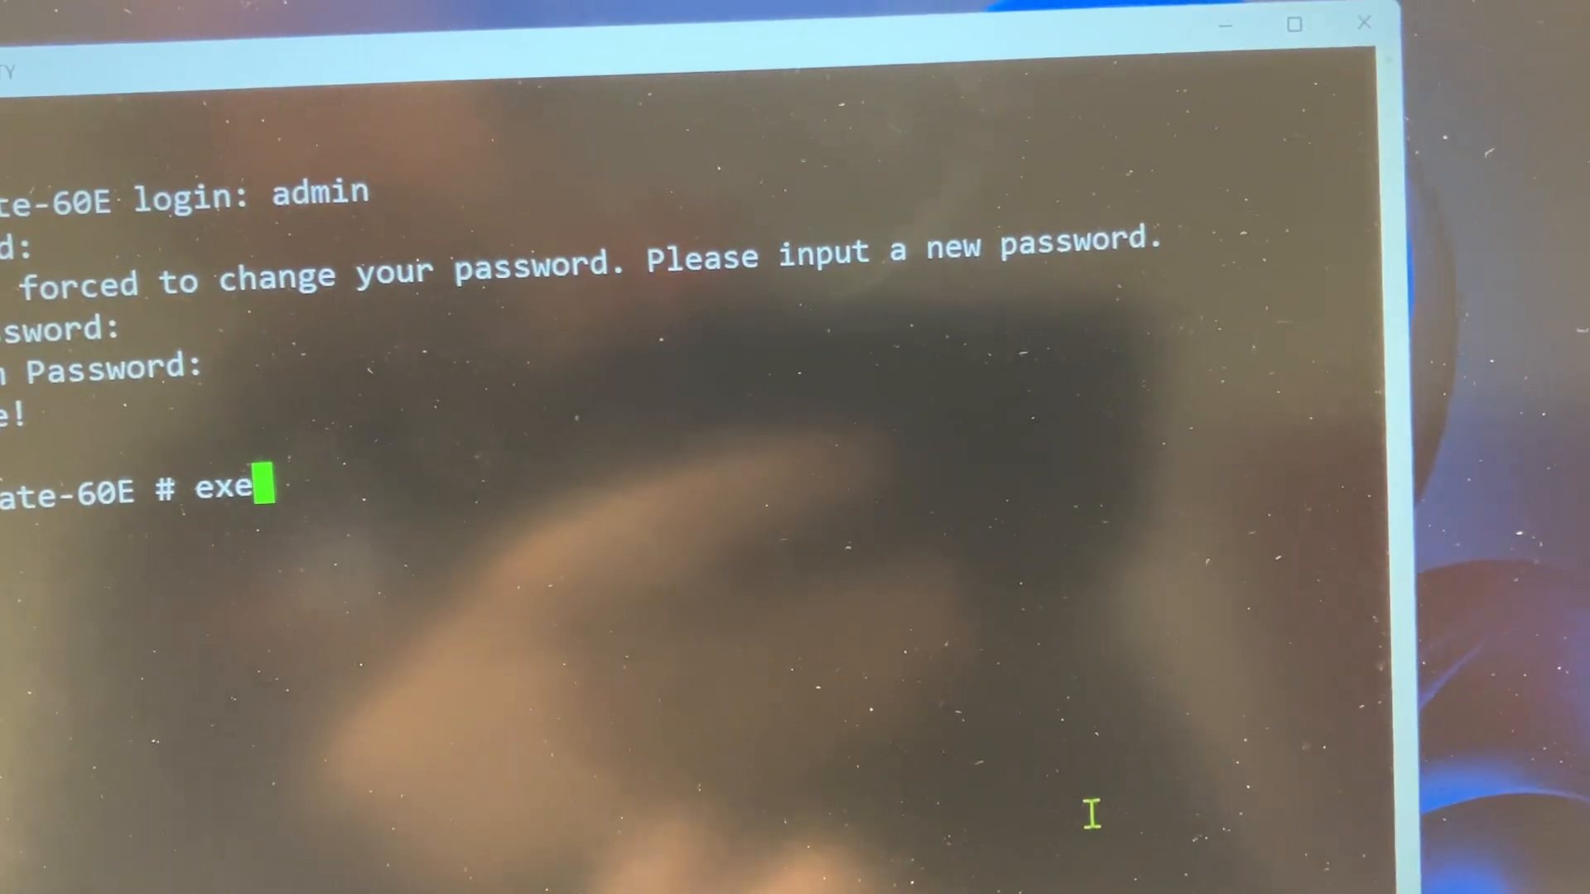
{"action": "type", "text": "cute"}
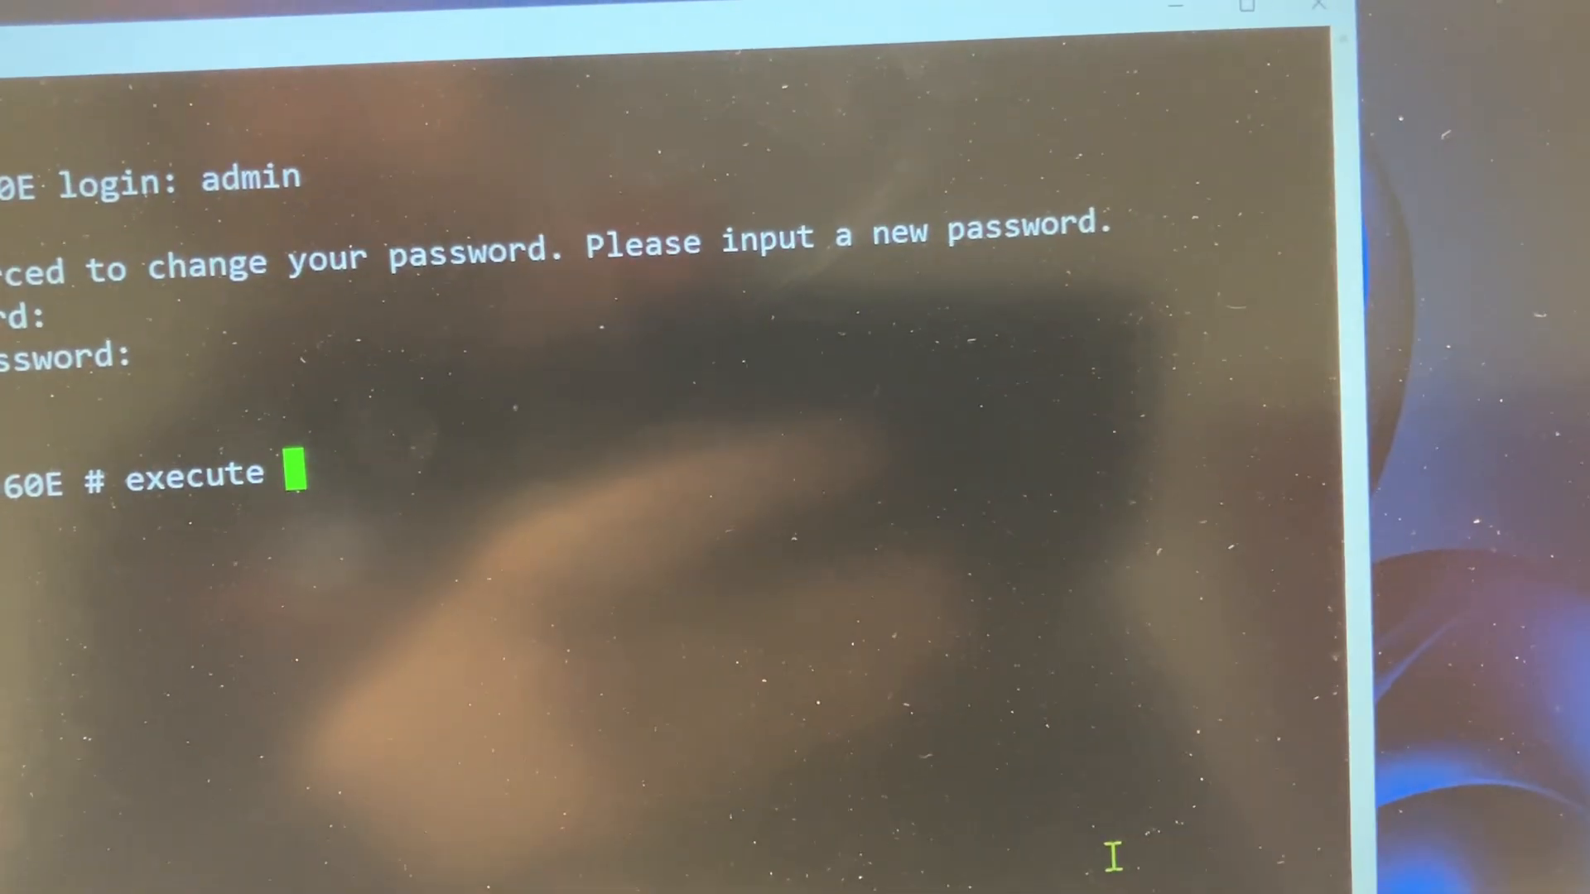
{"action": "type", "text": "fact"}
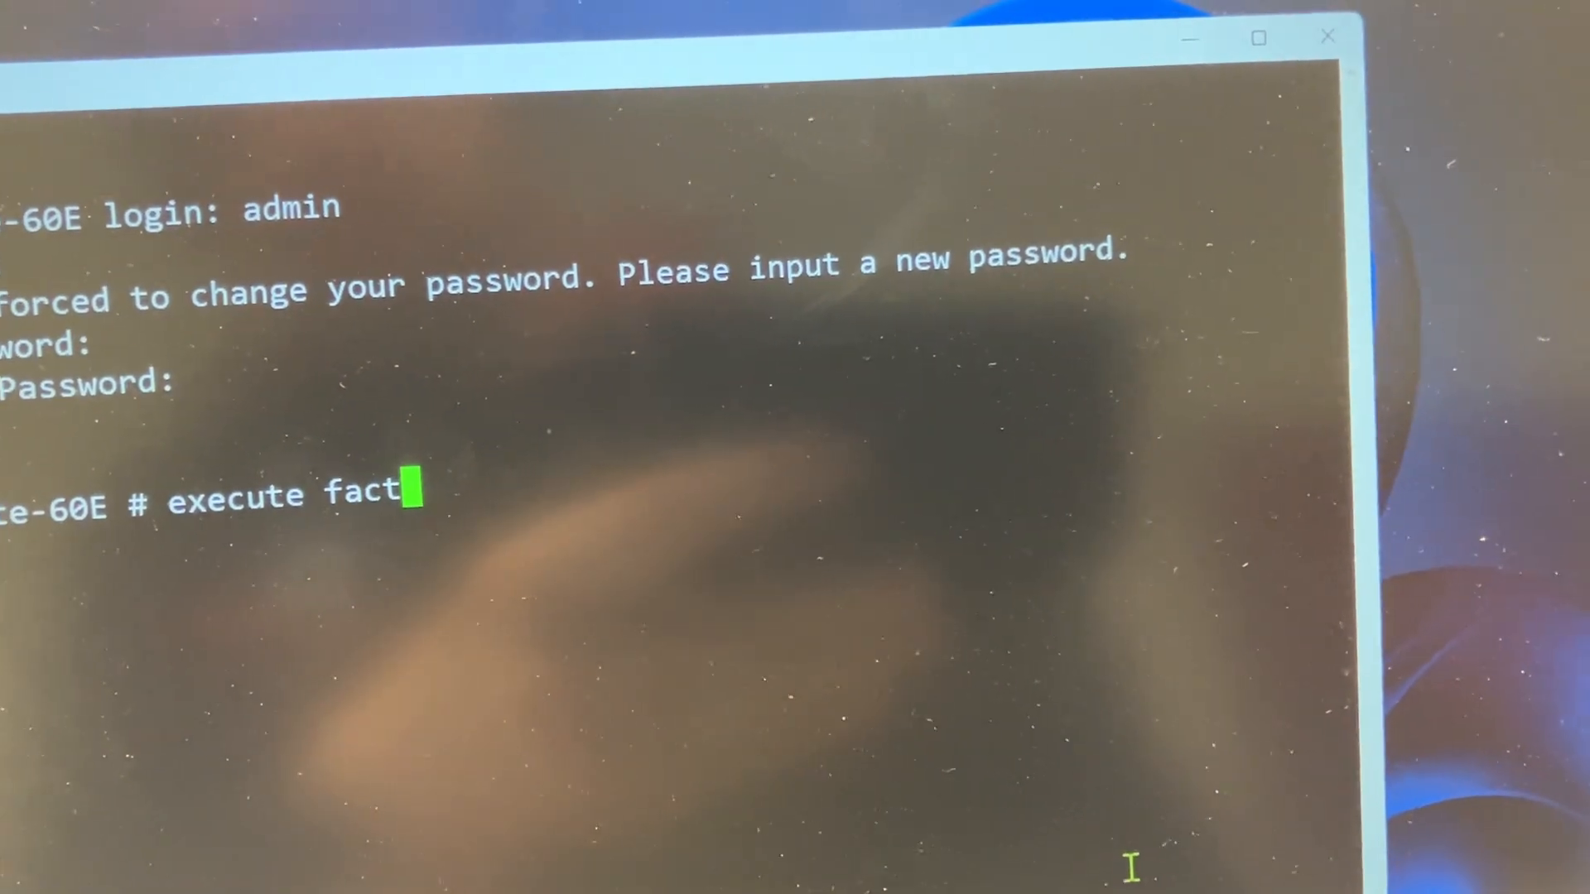
{"action": "type", "text": "oryreset"}
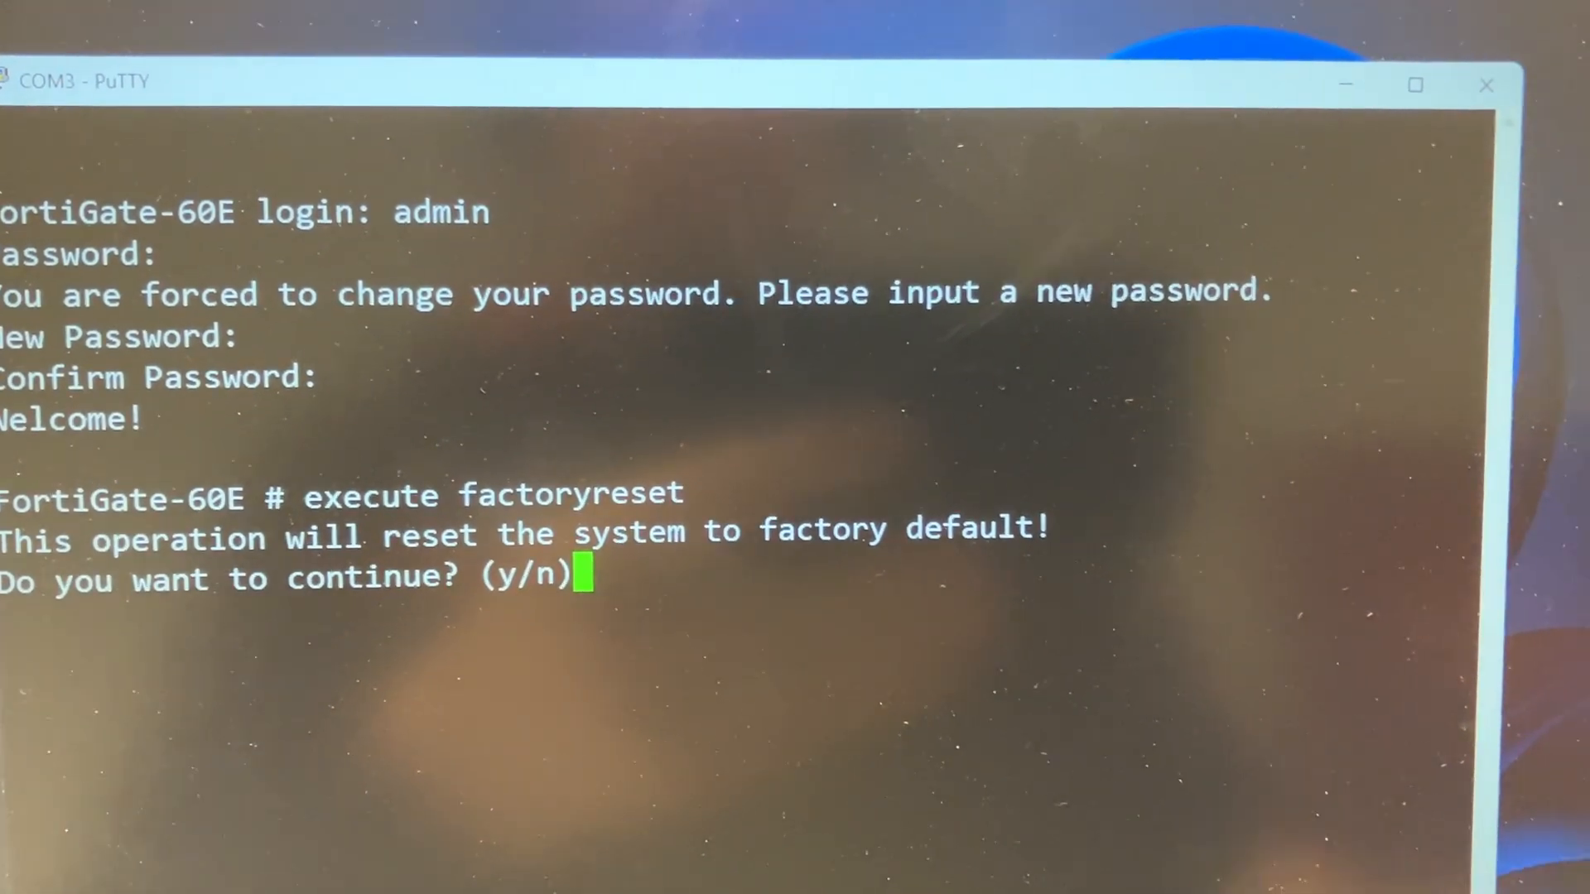
{"action": "type", "text": "y"}
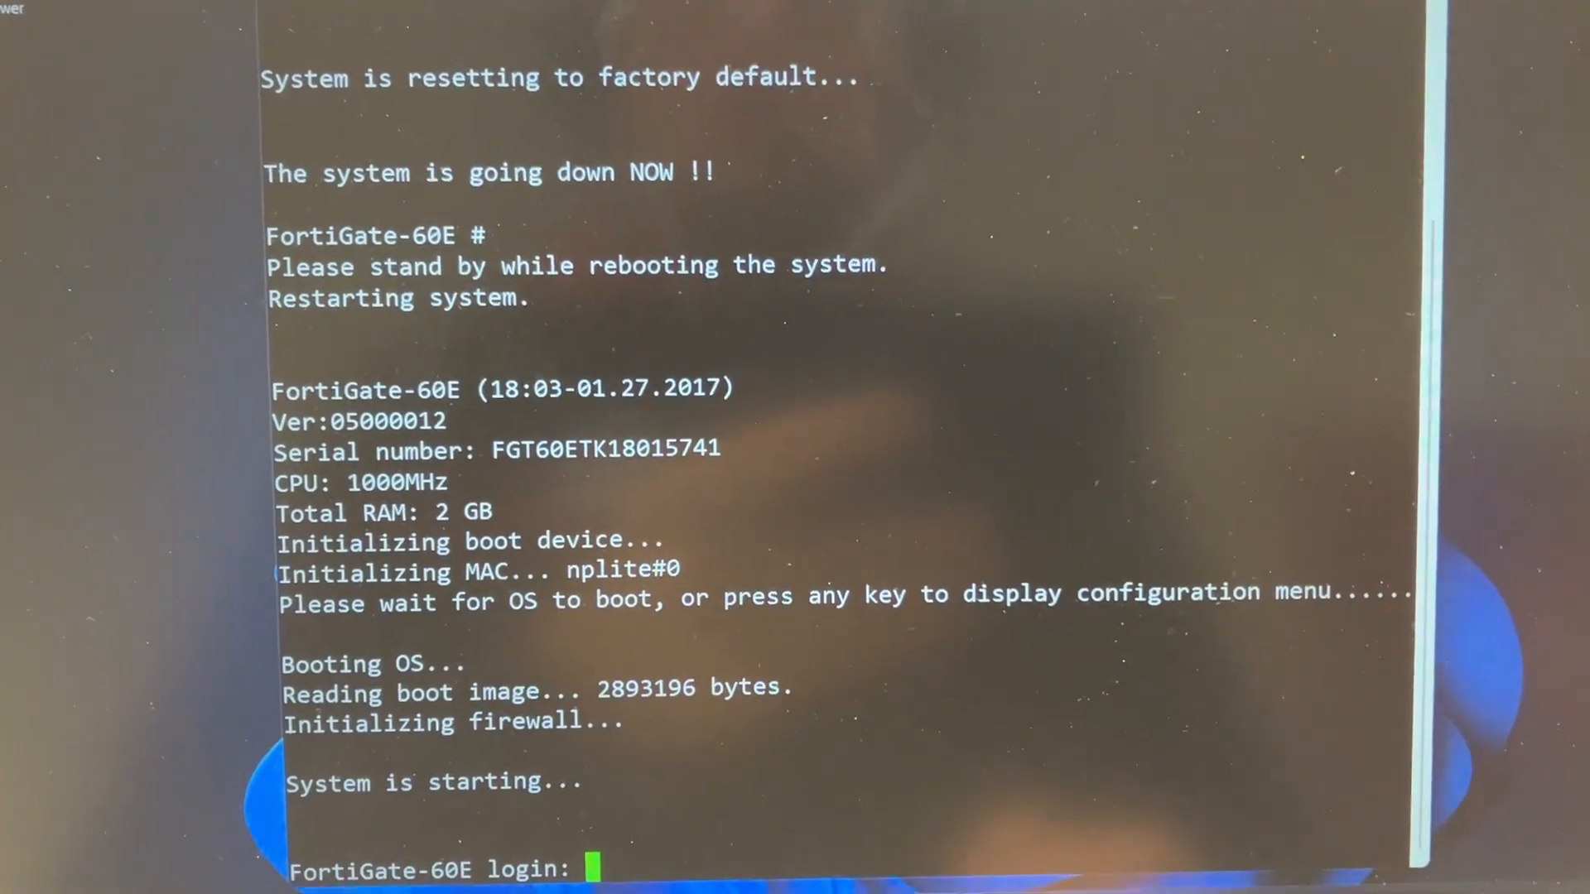
Step: Sign in as 'admin' with the empty password, then set and confirm a new admin password
{"action": "type", "text": "ad"}
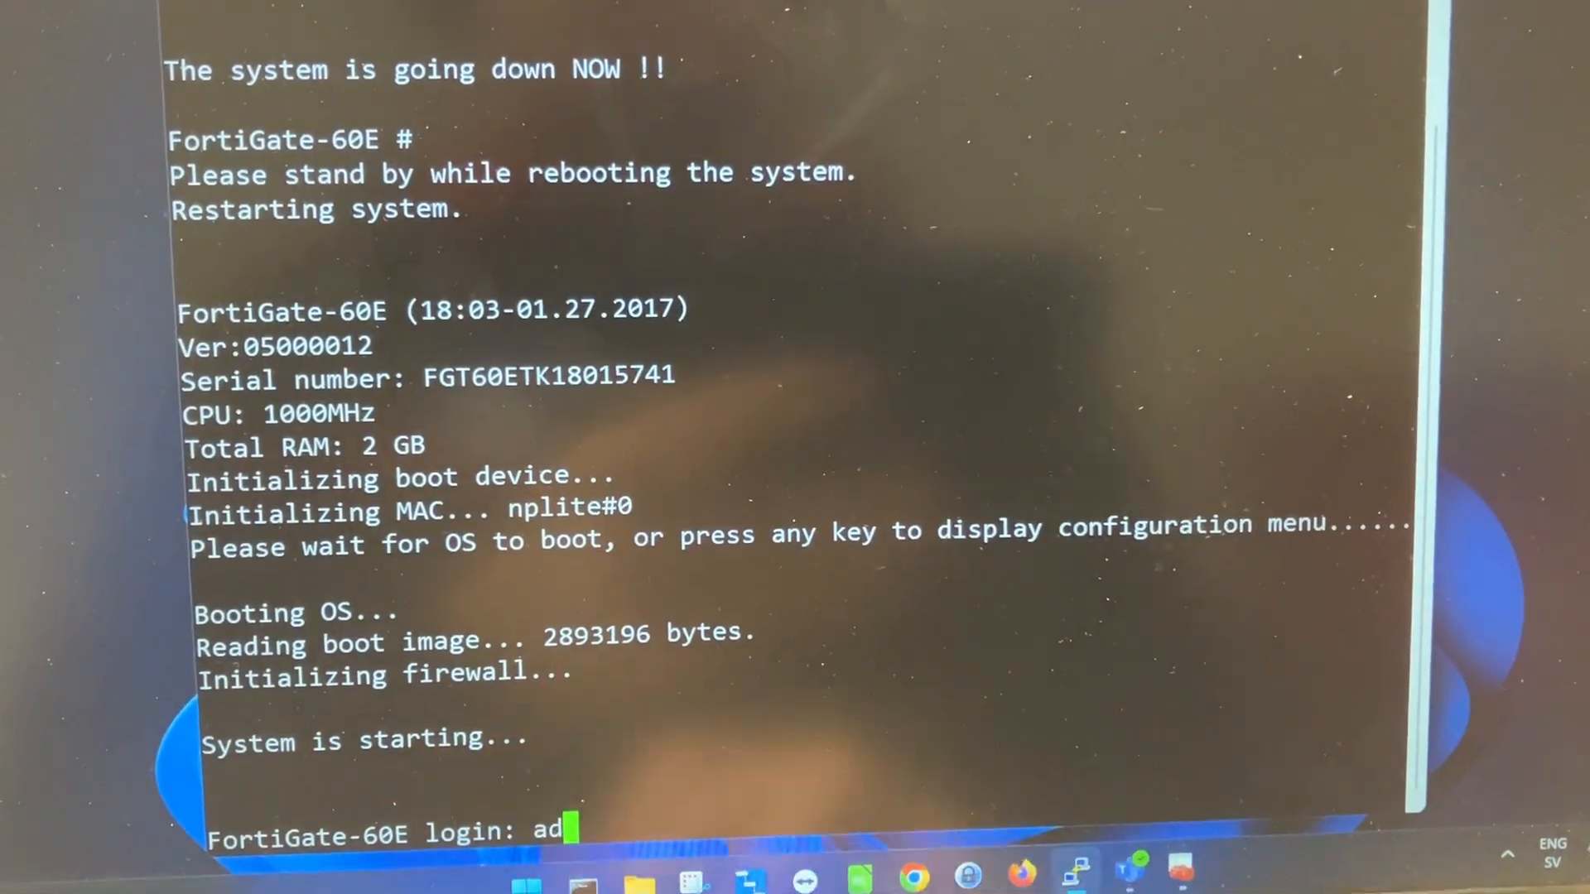
{"action": "type", "text": "min"}
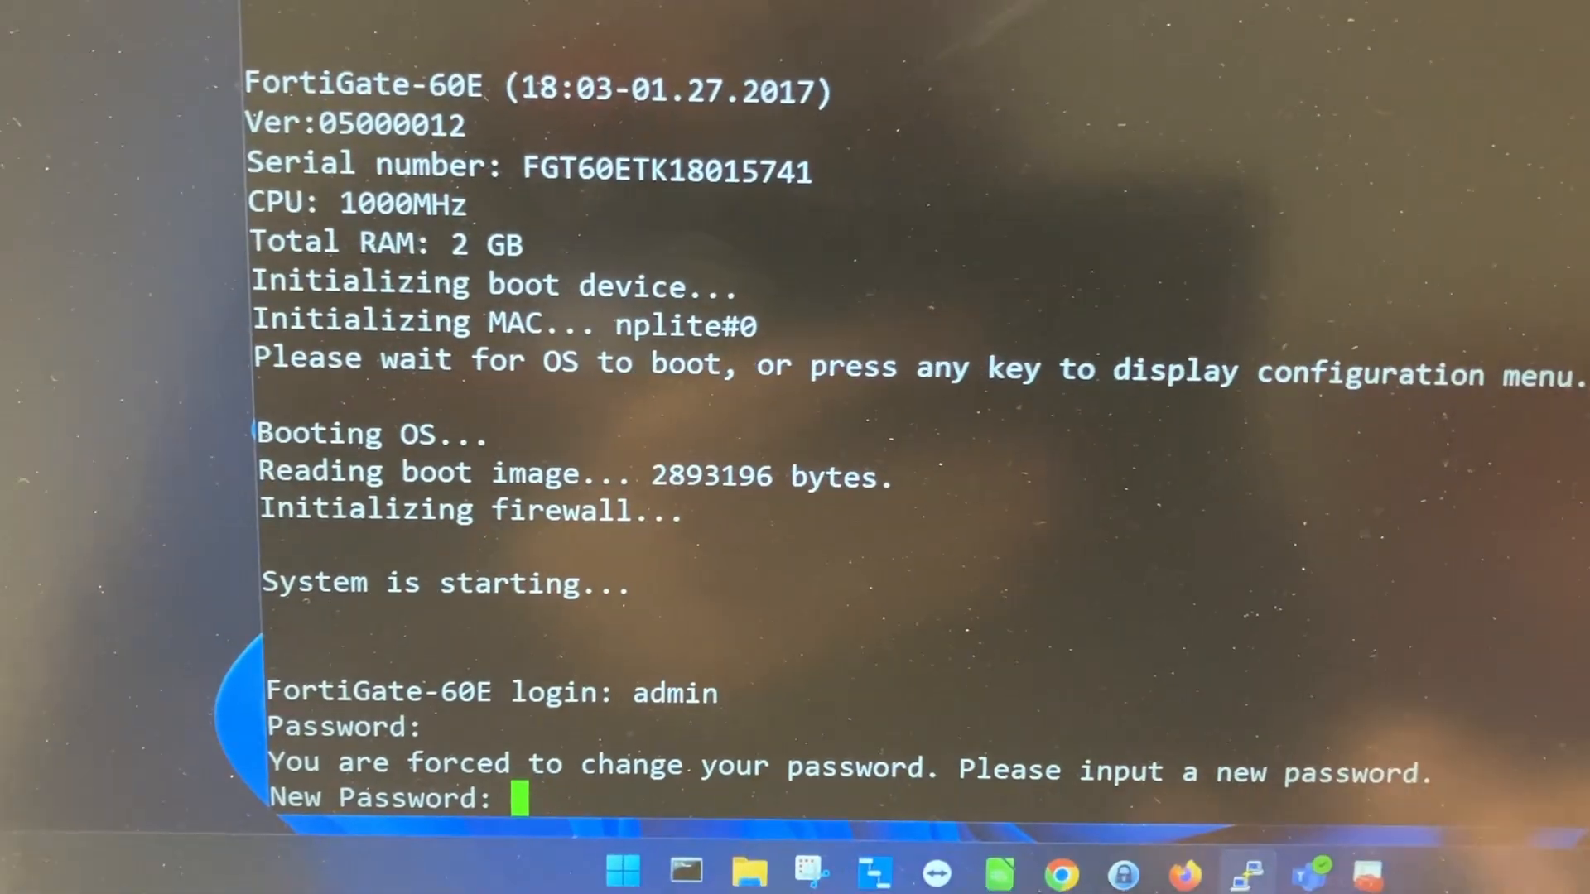
{"action": "key", "text": "enter"}
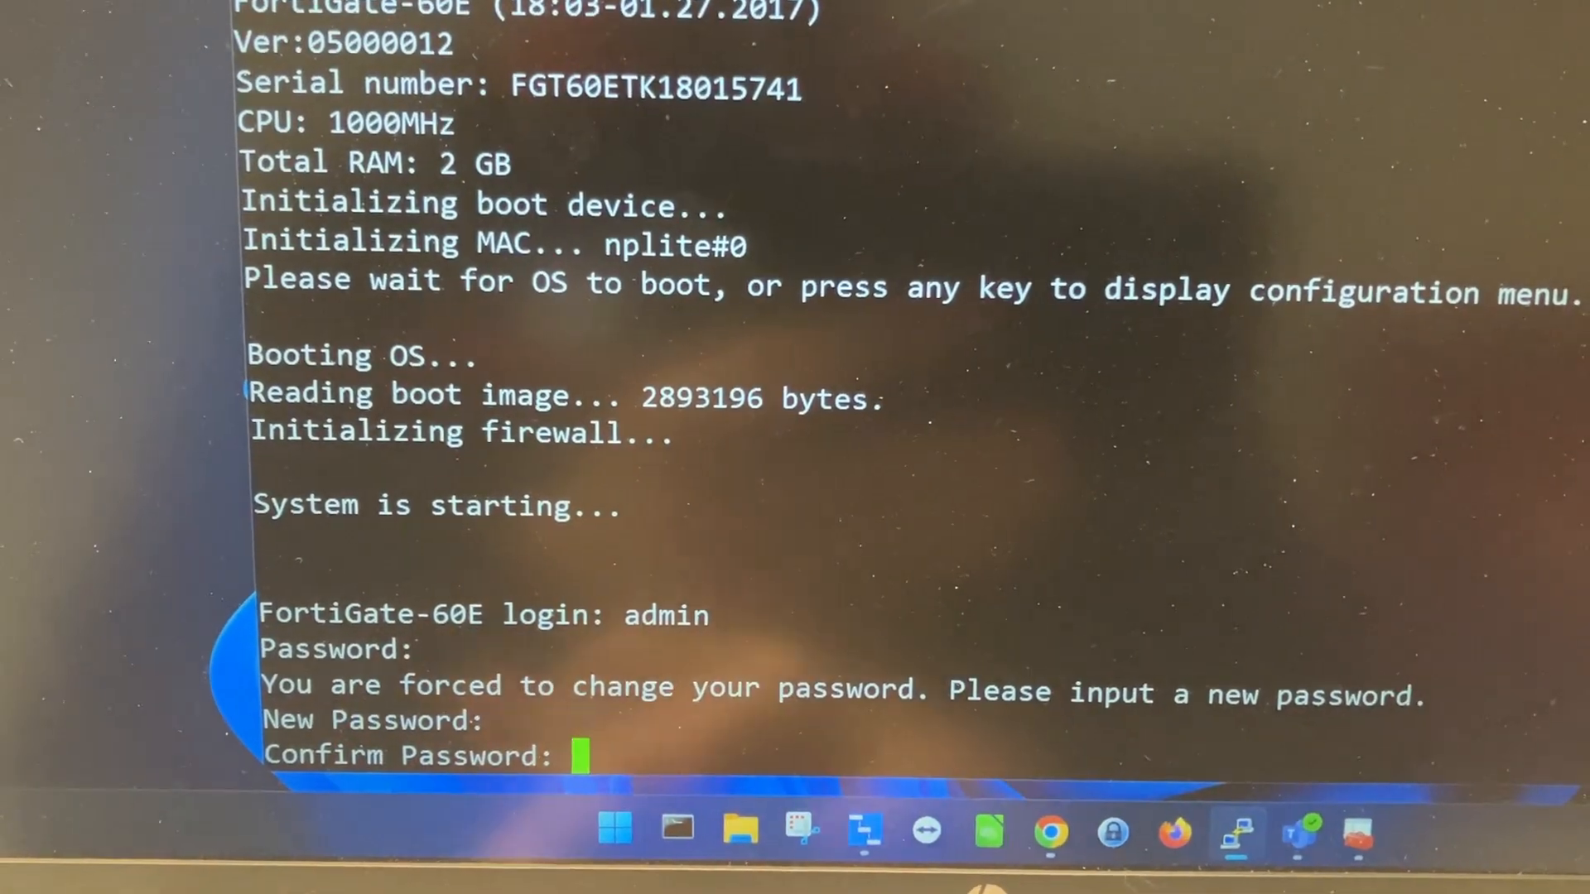
{"action": "key", "text": "enter"}
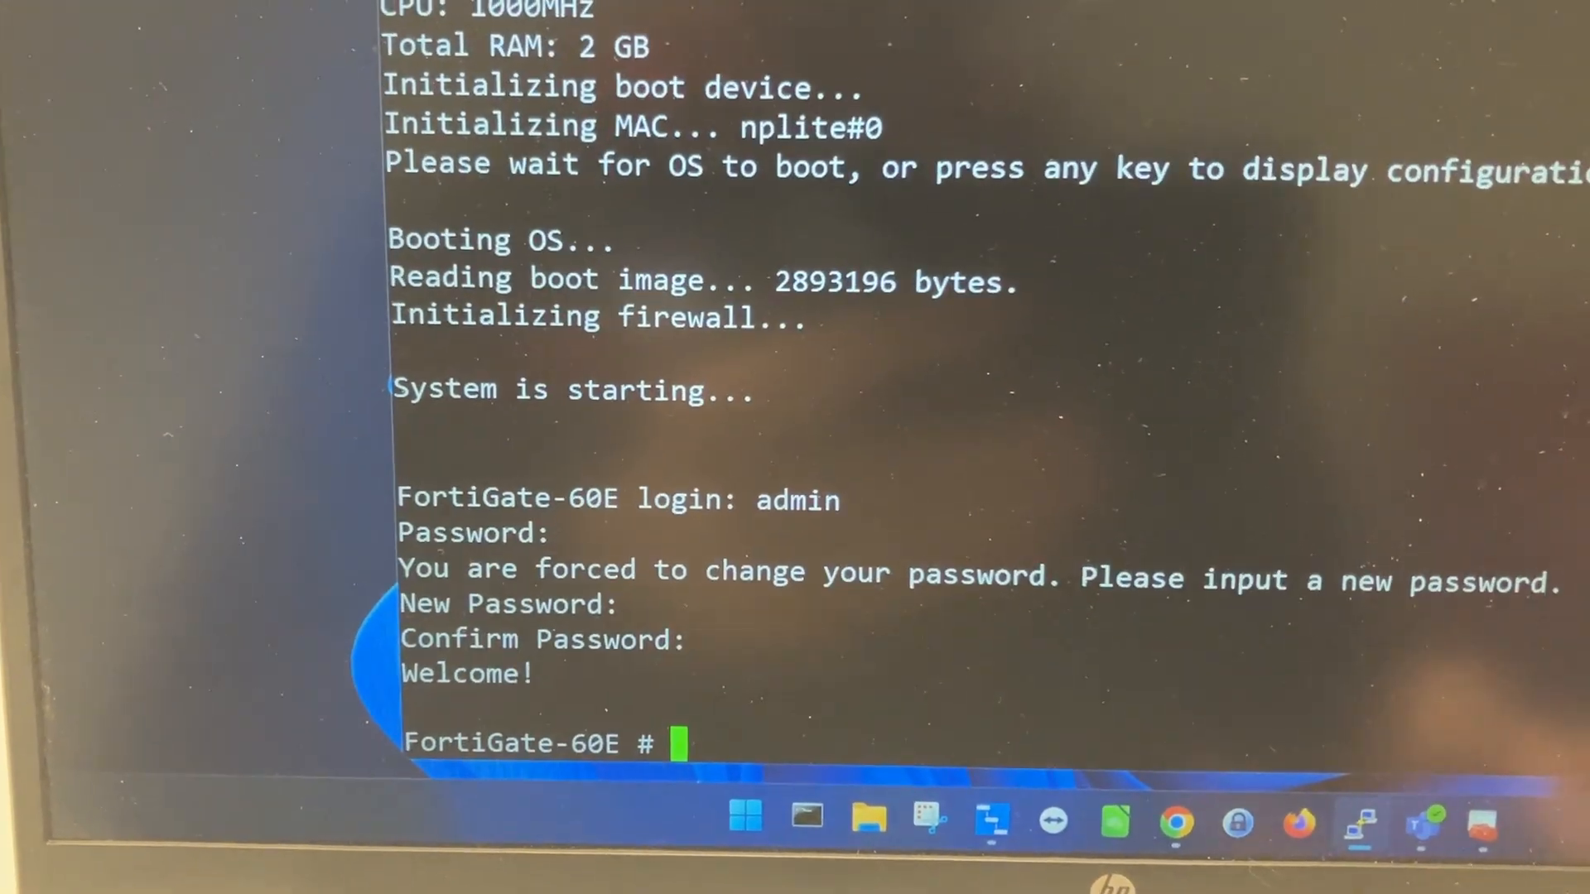